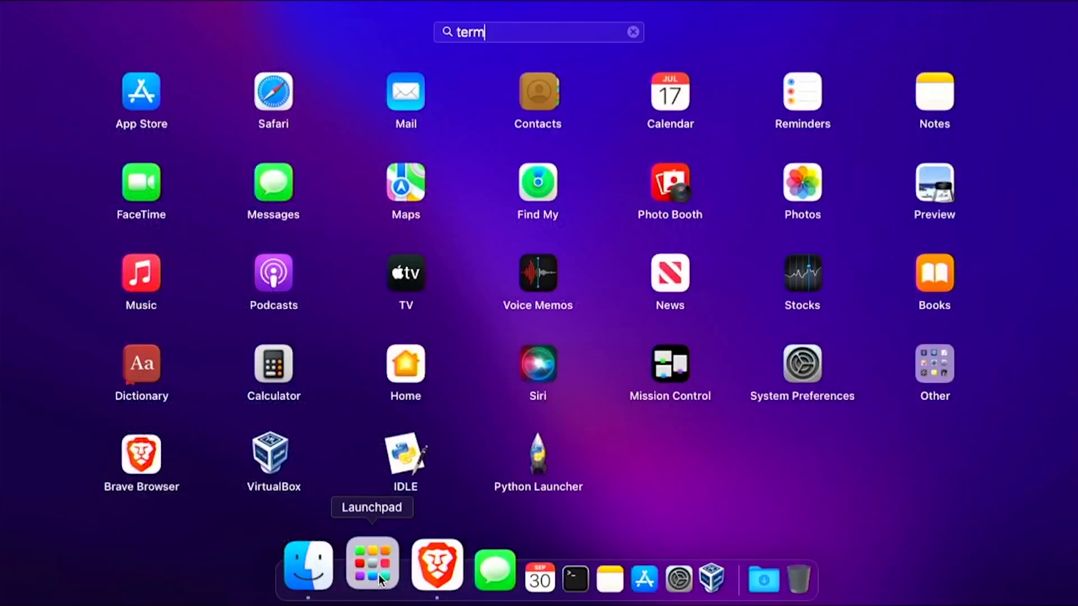
# Search Launchpad for 'terminal' and launch the Terminal app.
pyautogui.write('inal')
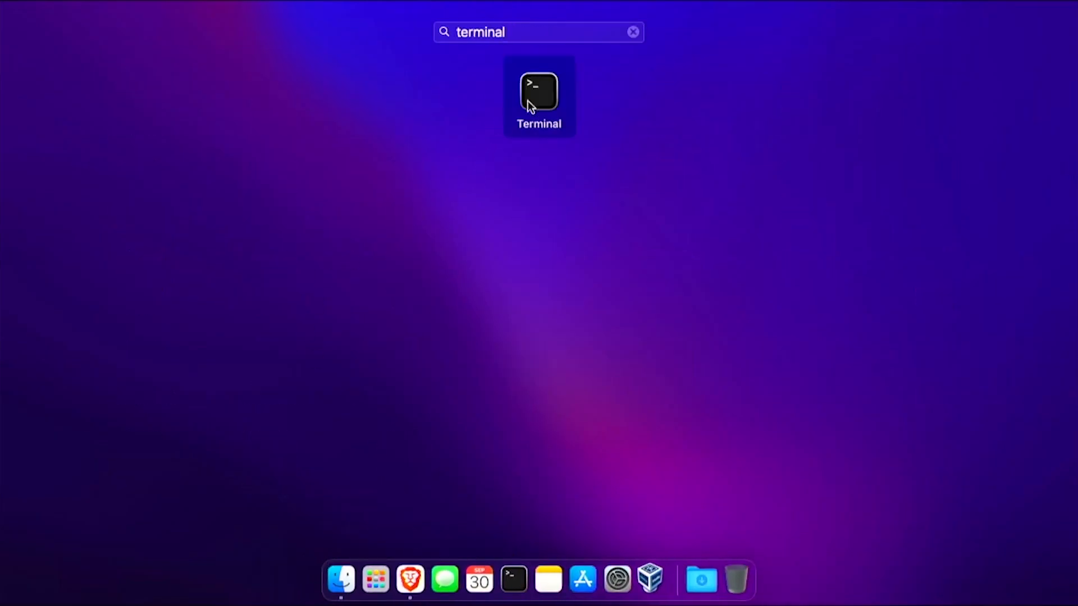
pyautogui.click(539, 90)
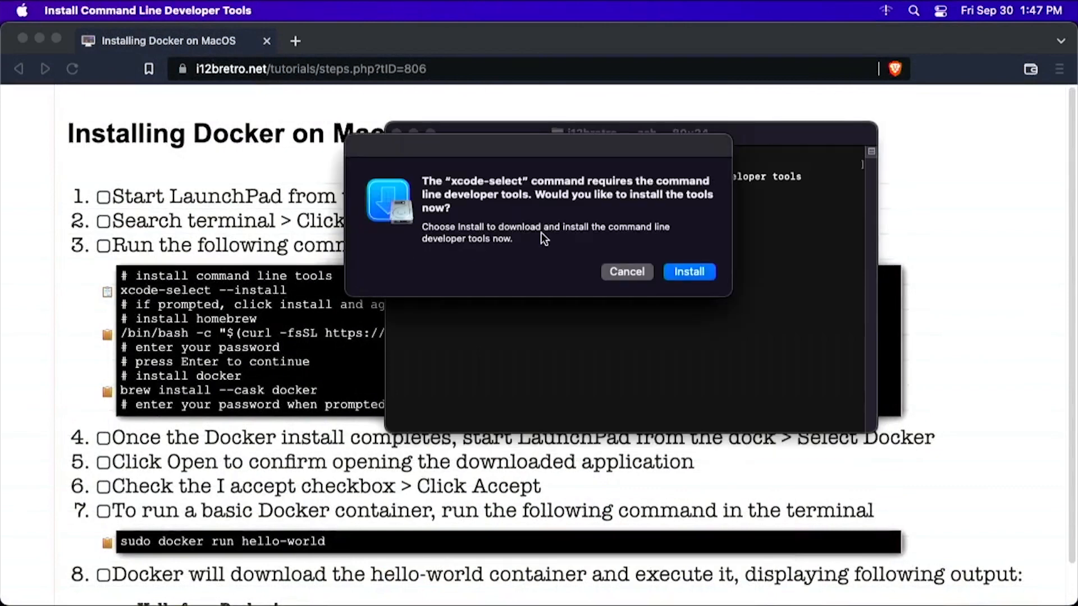
# Install the command line developer tools from xcode-select and agree to their license.
pyautogui.click(688, 272)
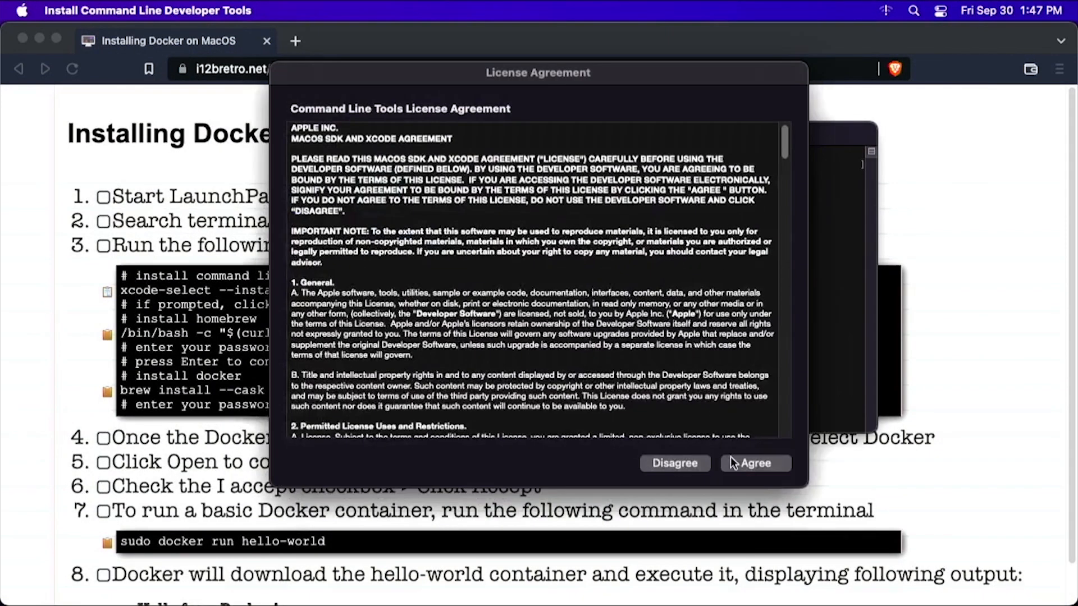
pyautogui.click(755, 463)
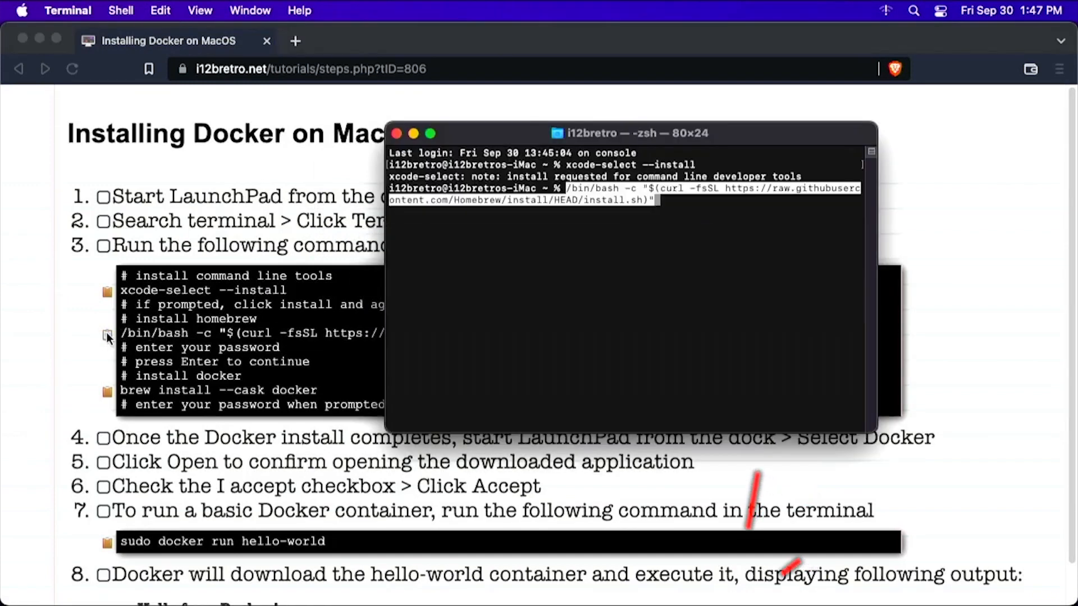
# Run the pasted Homebrew install script and confirm to continue the installation.
pyautogui.press('Return')
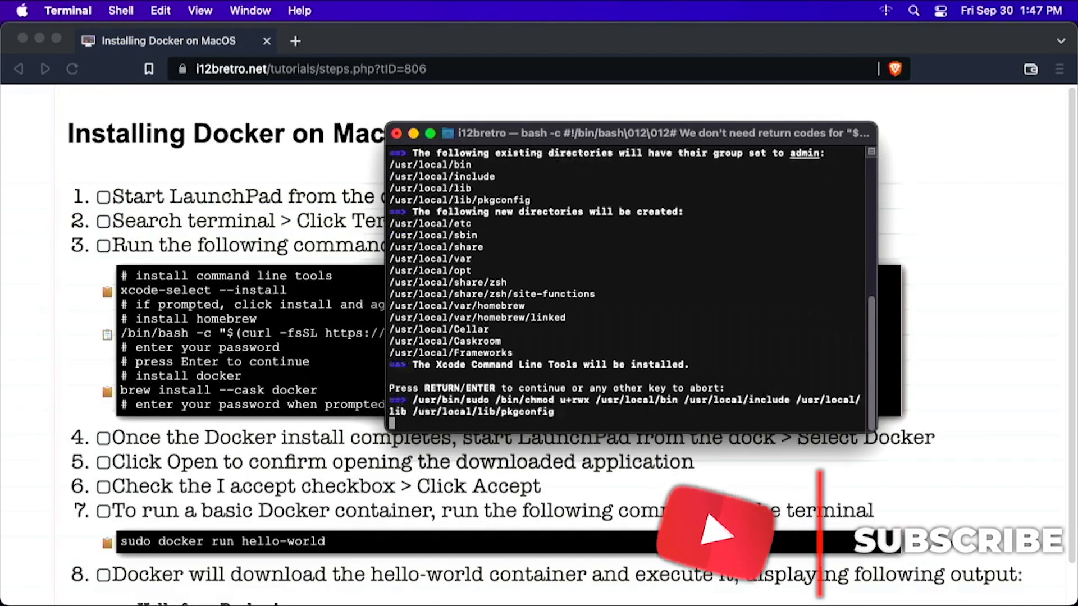
pyautogui.press('Return')
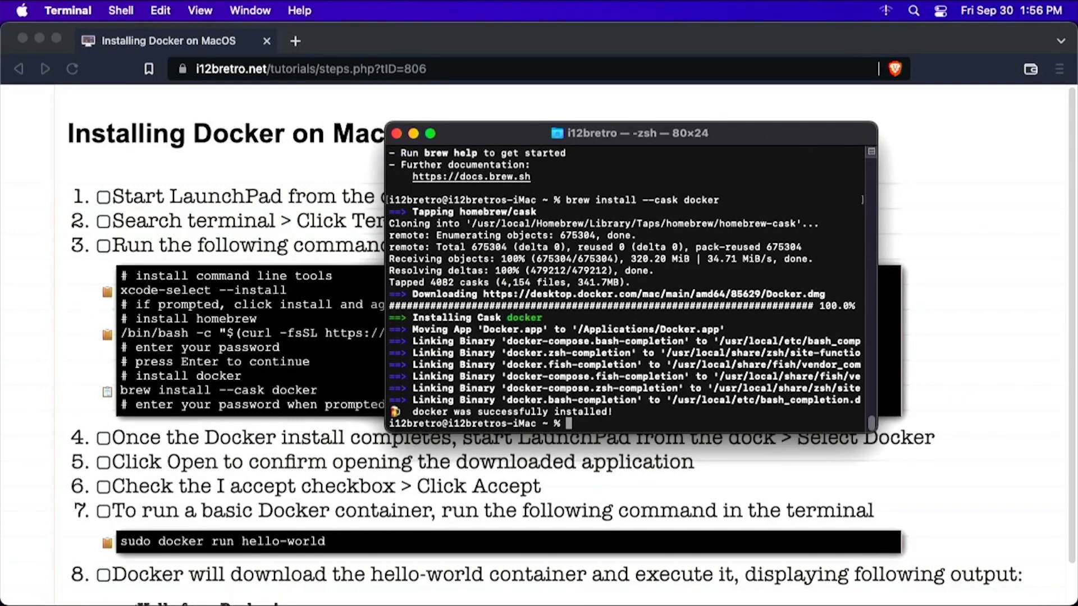
# Launch Docker from Launchpad and confirm opening the downloaded app.
pyautogui.click(376, 564)
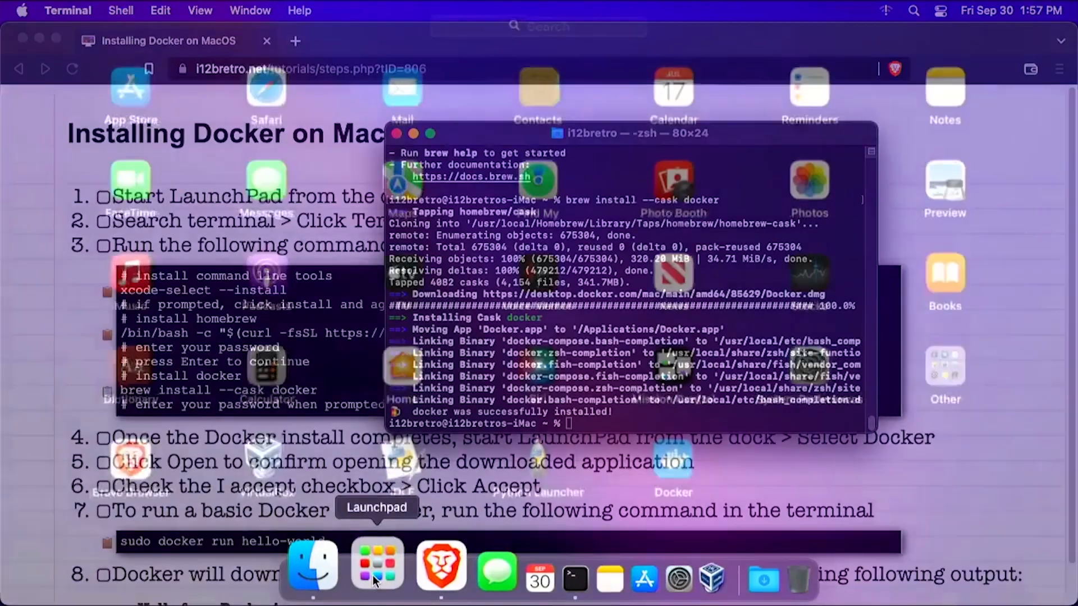
pyautogui.click(377, 566)
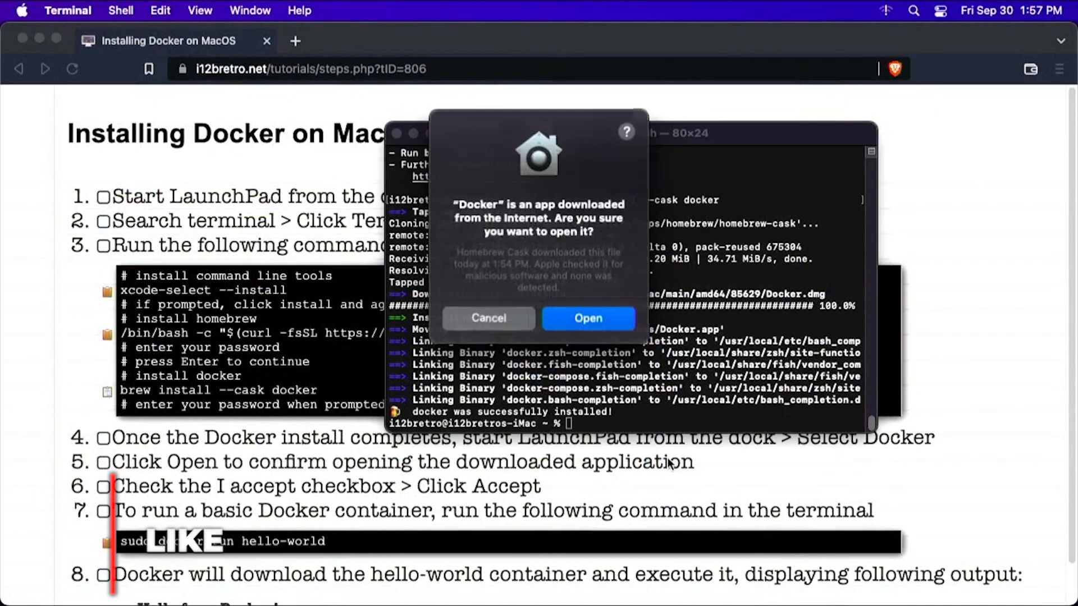
pyautogui.click(588, 317)
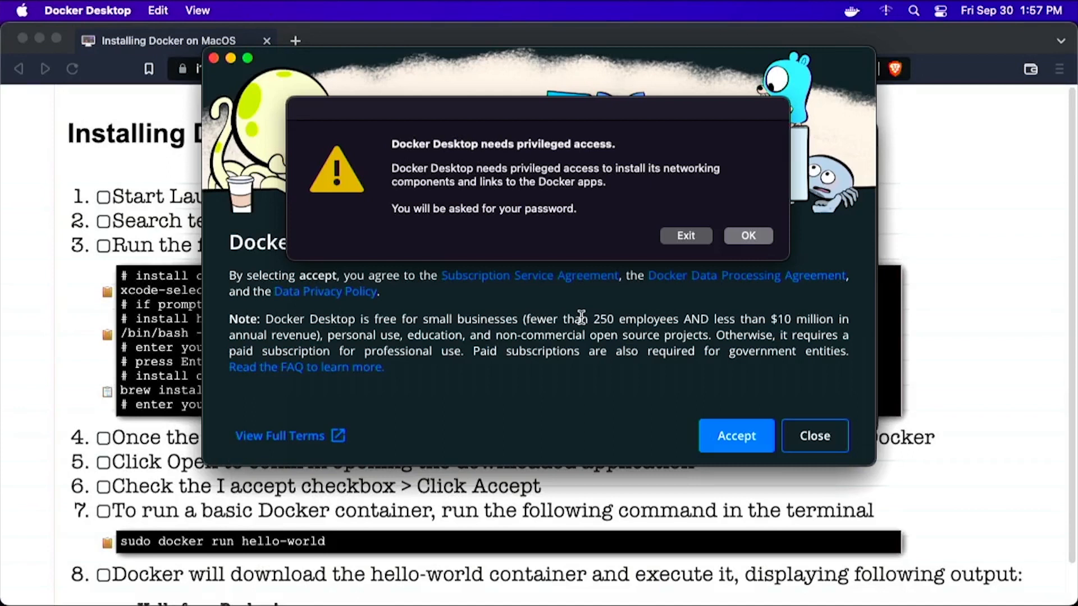
pyautogui.moveTo(748, 236)
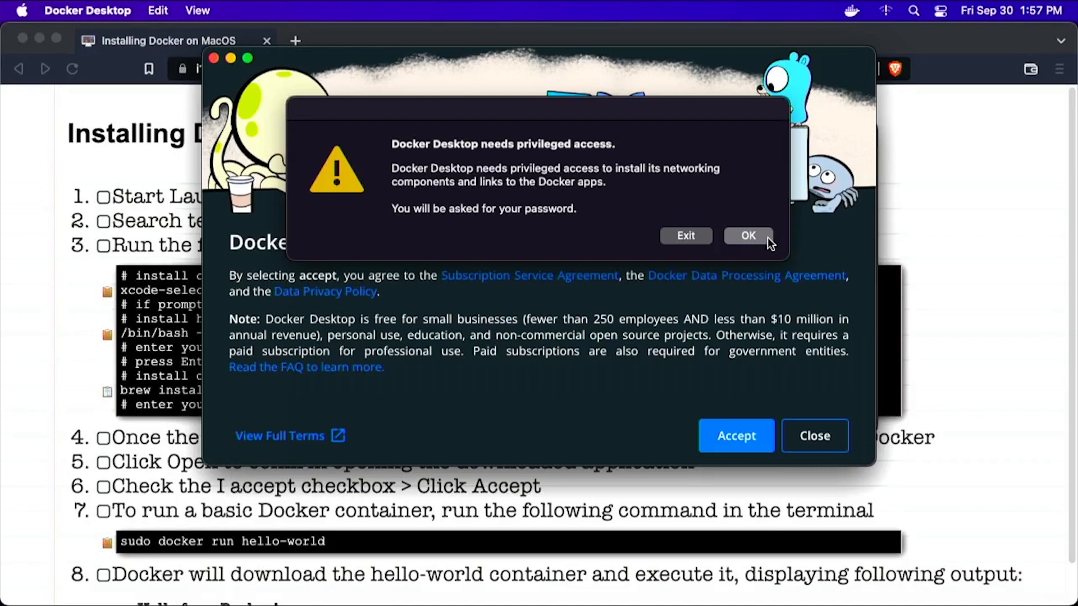
# Authorize Docker's privileged helper with the password and accept the subscription service agreement.
pyautogui.click(748, 235)
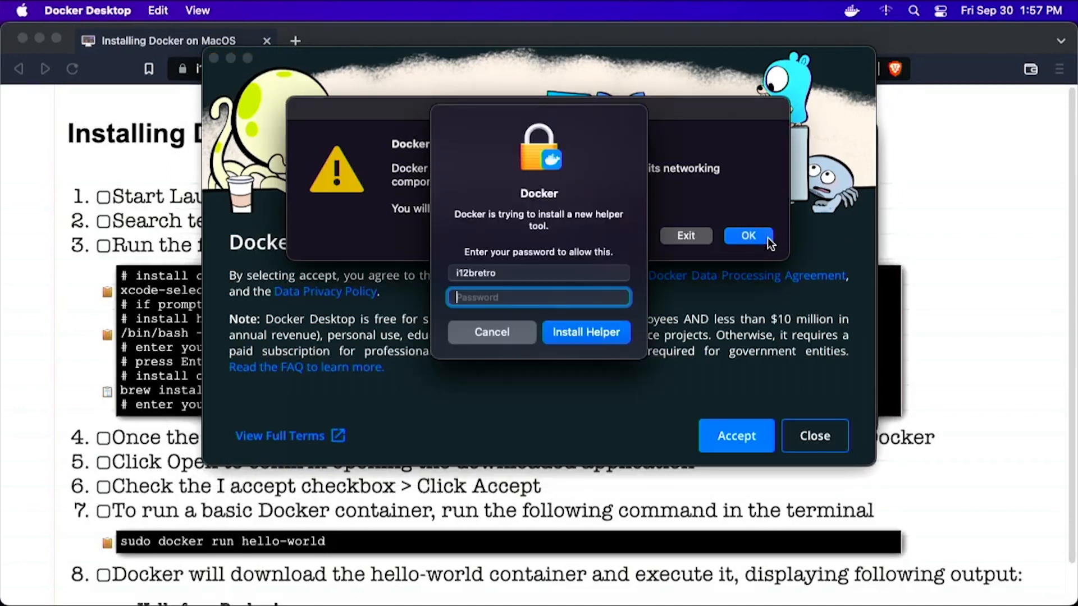
pyautogui.write('••')
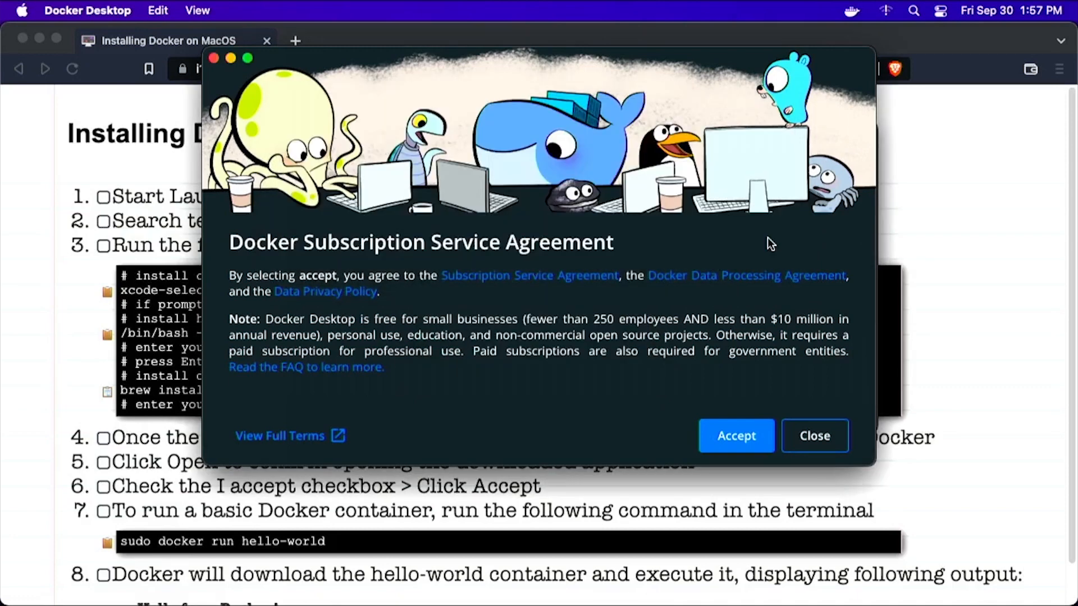
pyautogui.moveTo(749, 412)
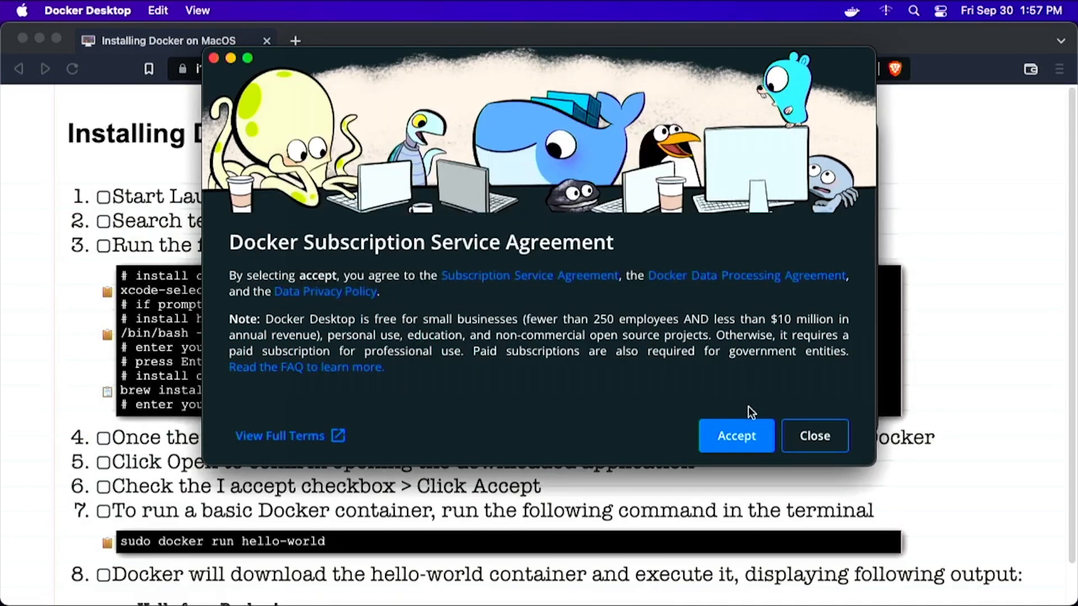
pyautogui.click(735, 435)
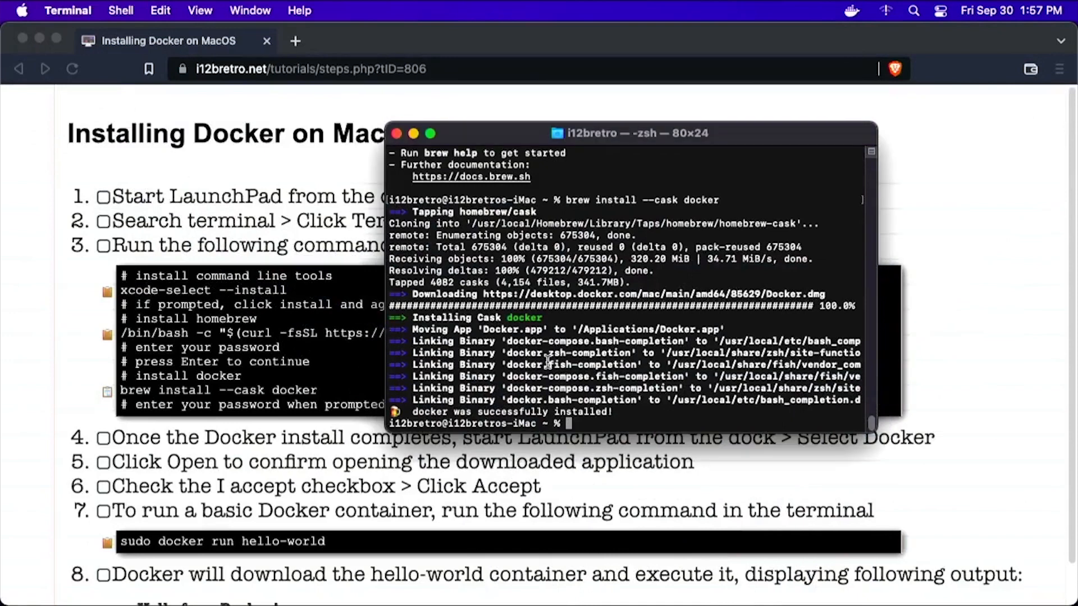
# Clear the Terminal and have 'docker version' typed at the prompt, not yet run.
pyautogui.write('clear')
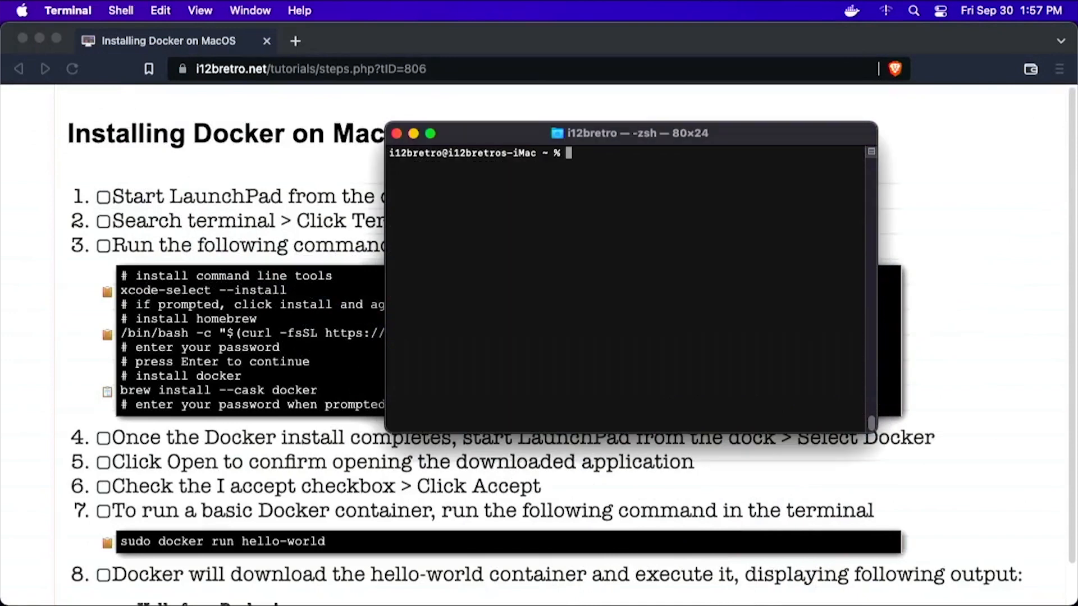
pyautogui.write('docker version')
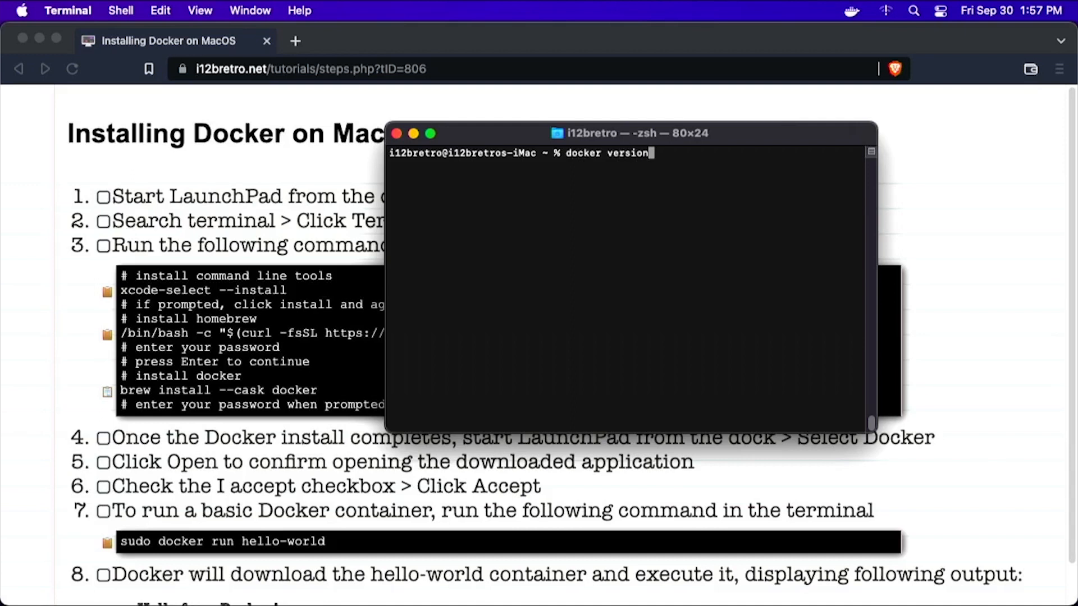